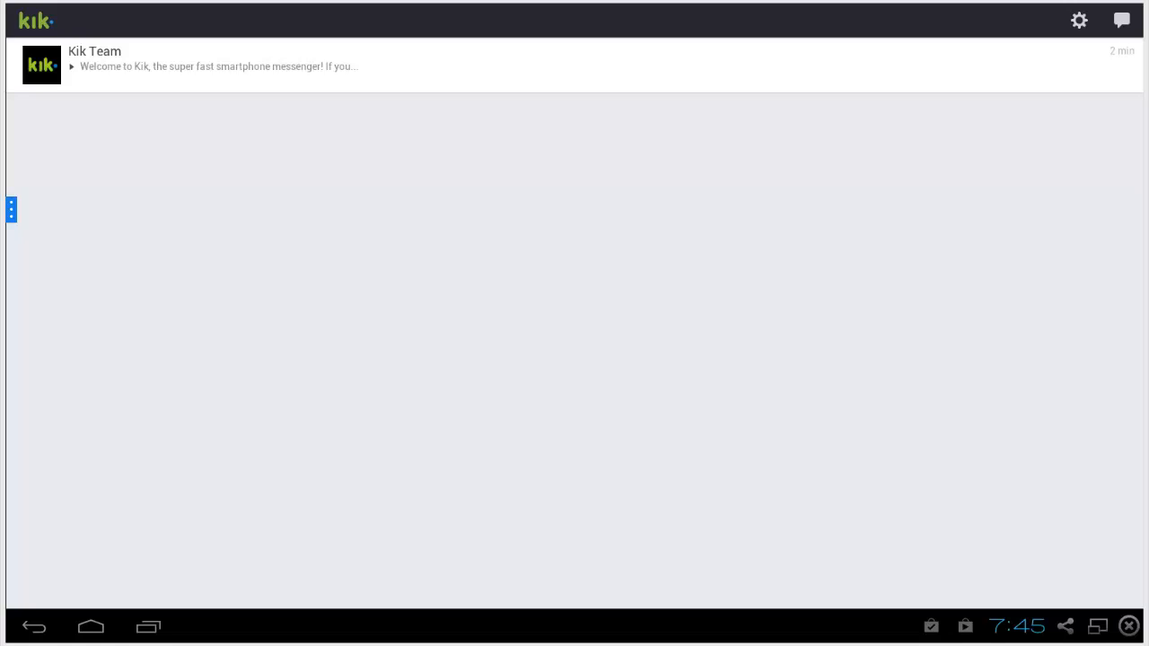
{"action": "mouse_move", "coordinate": [1094, 448]}
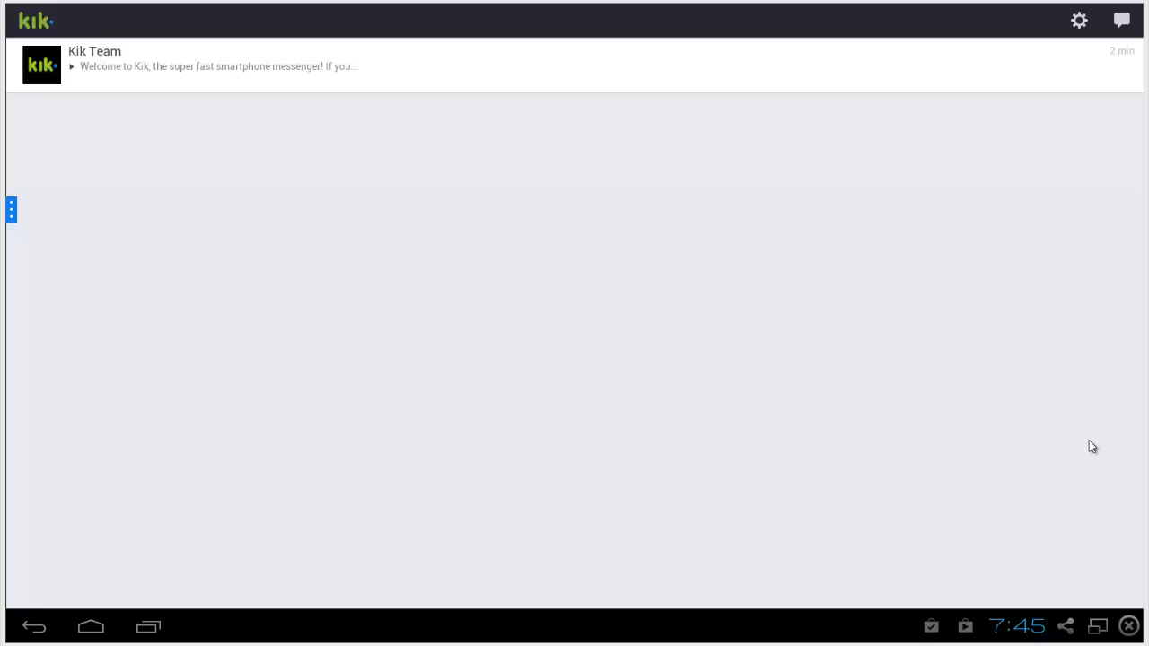
{"action": "mouse_move", "coordinate": [959, 126]}
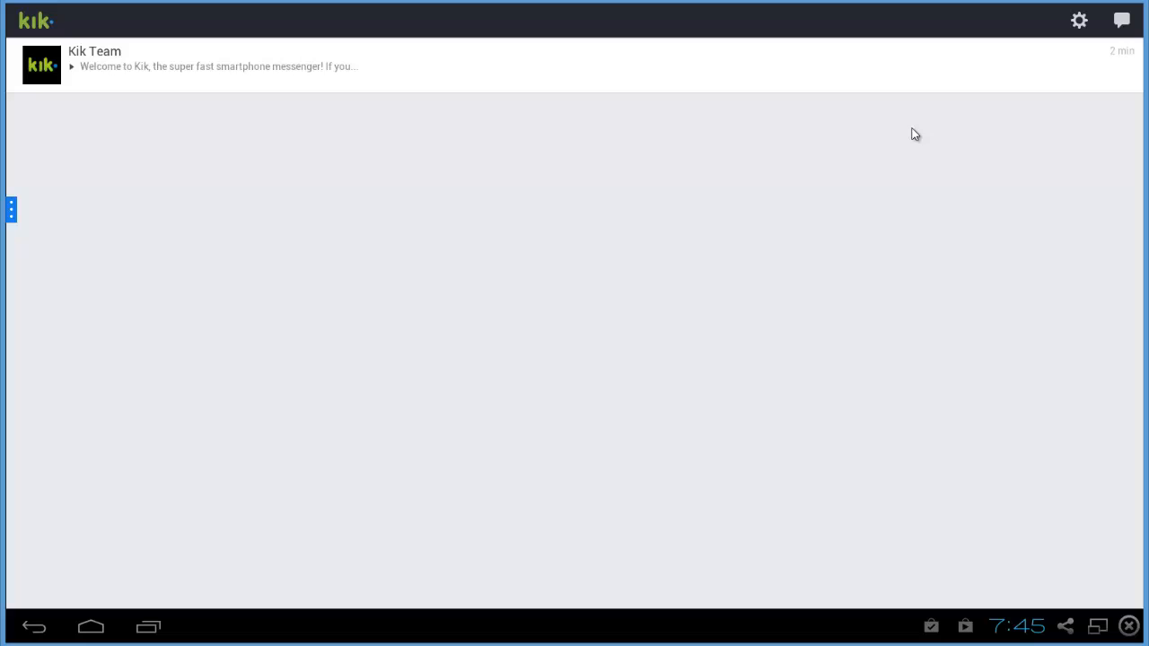
{"action": "mouse_move", "coordinate": [853, 88]}
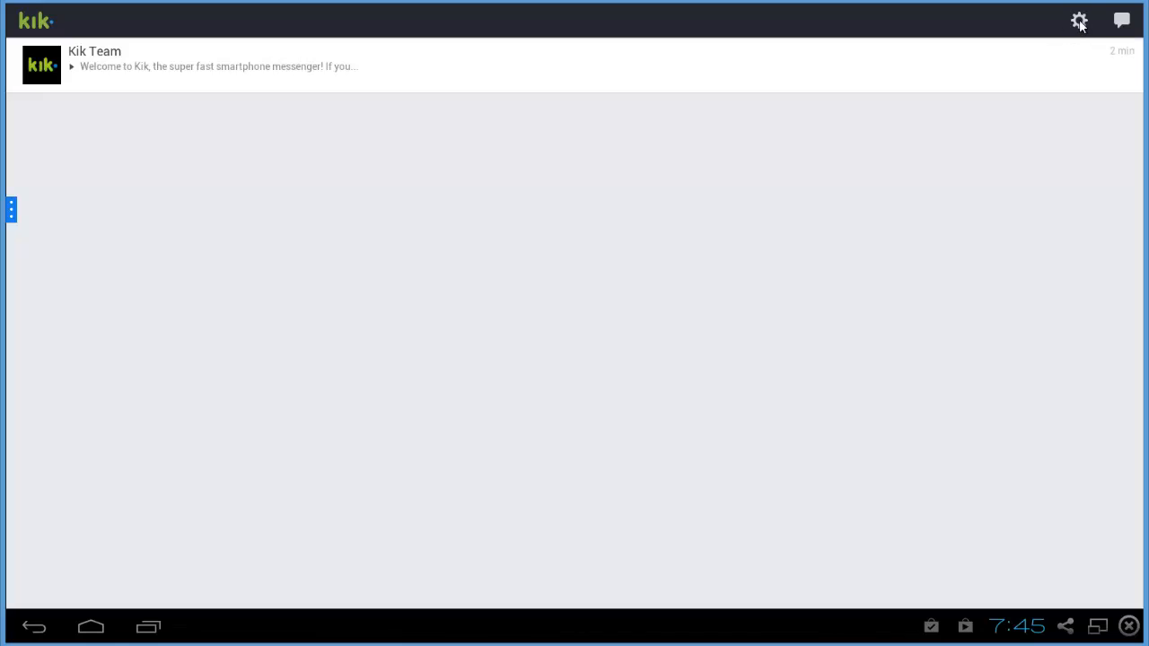
- Go to Settings and then Your Account to view the account details
{"action": "left_click", "coordinate": [1079, 21]}
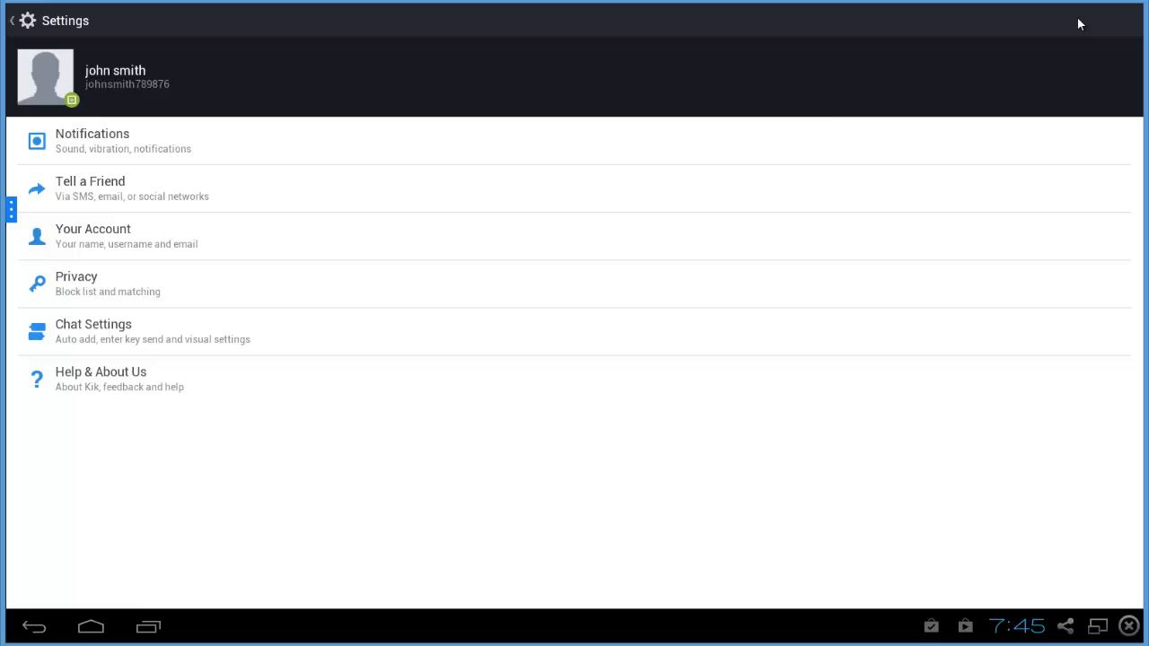
{"action": "mouse_move", "coordinate": [232, 190]}
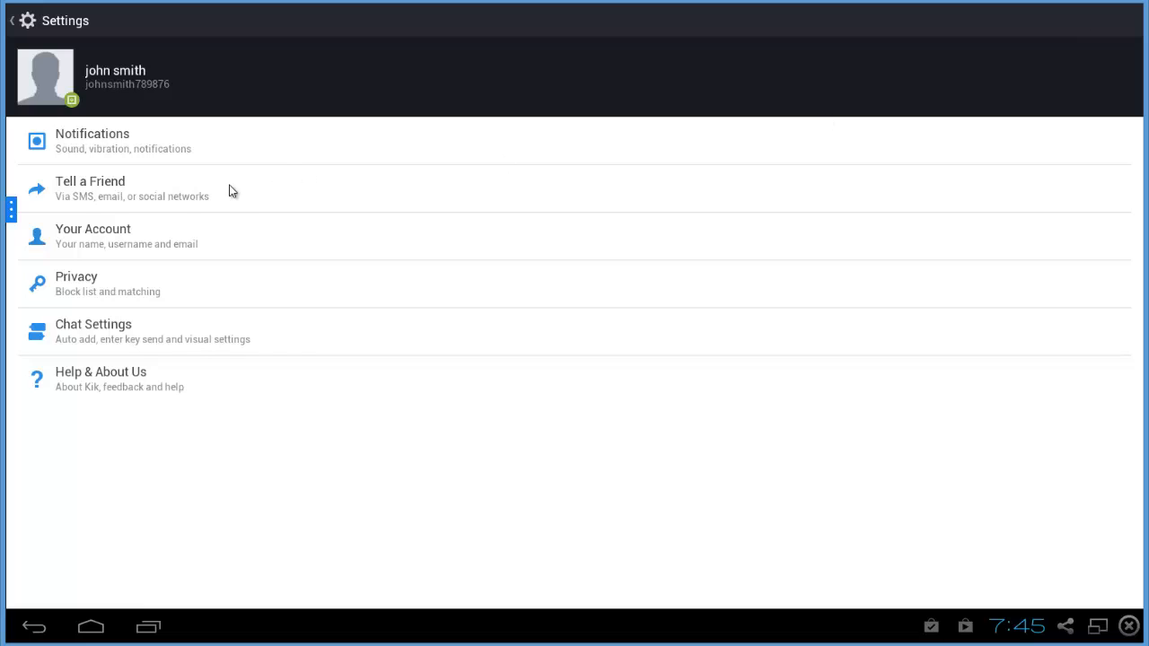
{"action": "mouse_move", "coordinate": [99, 243]}
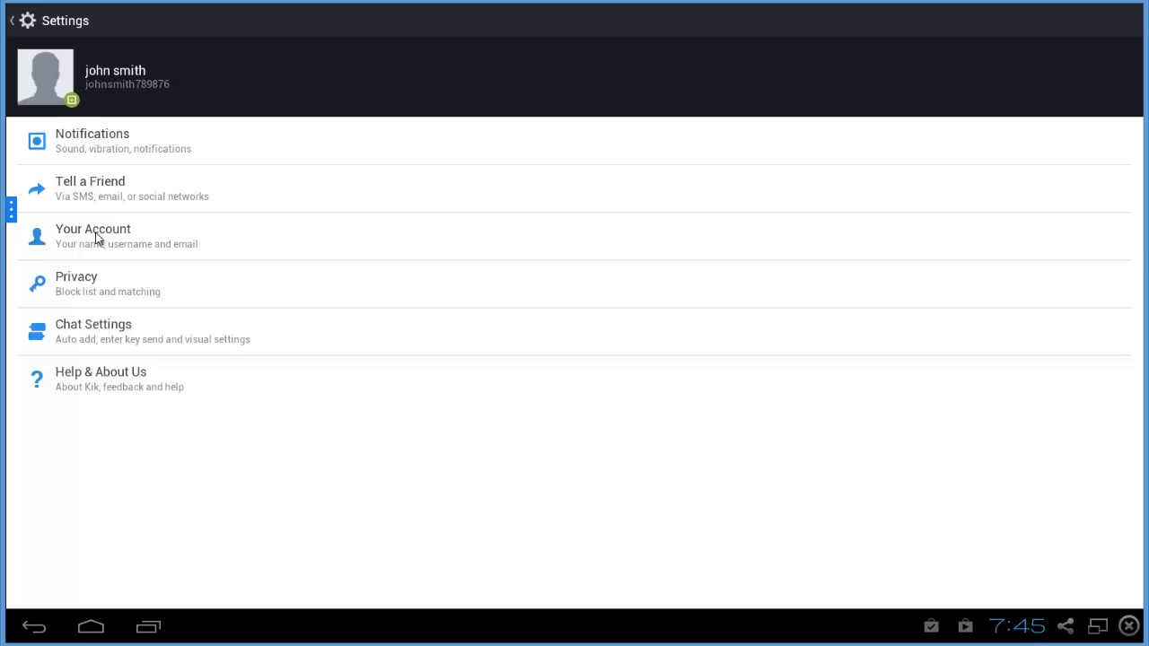
{"action": "left_click", "coordinate": [93, 236]}
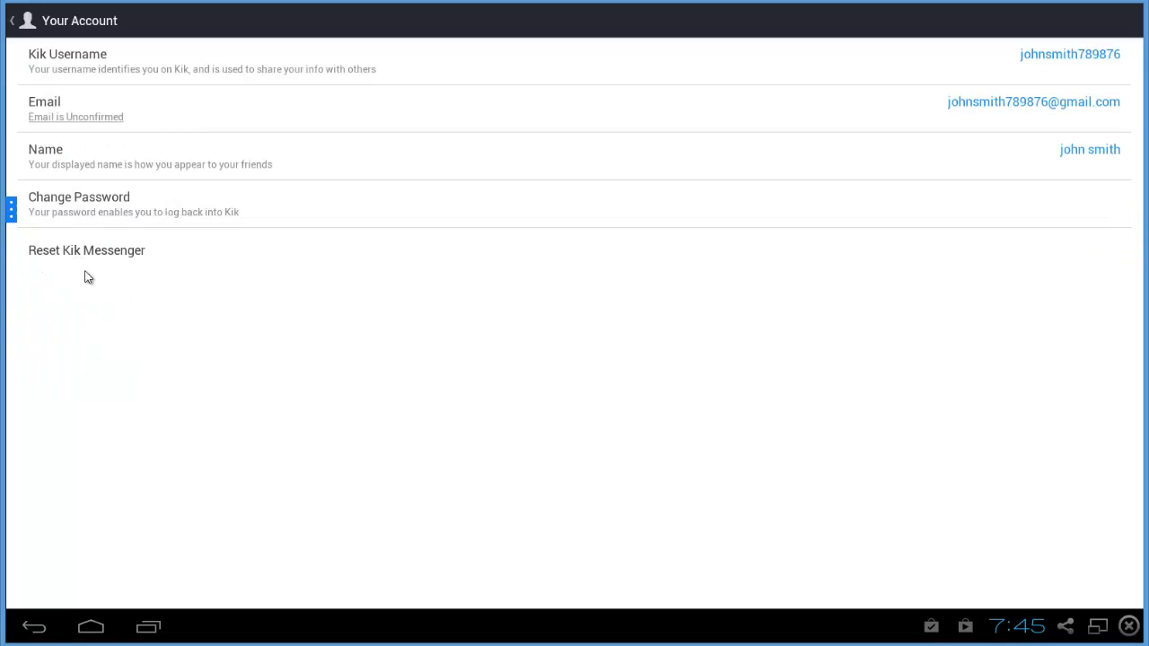
{"action": "mouse_move", "coordinate": [100, 251]}
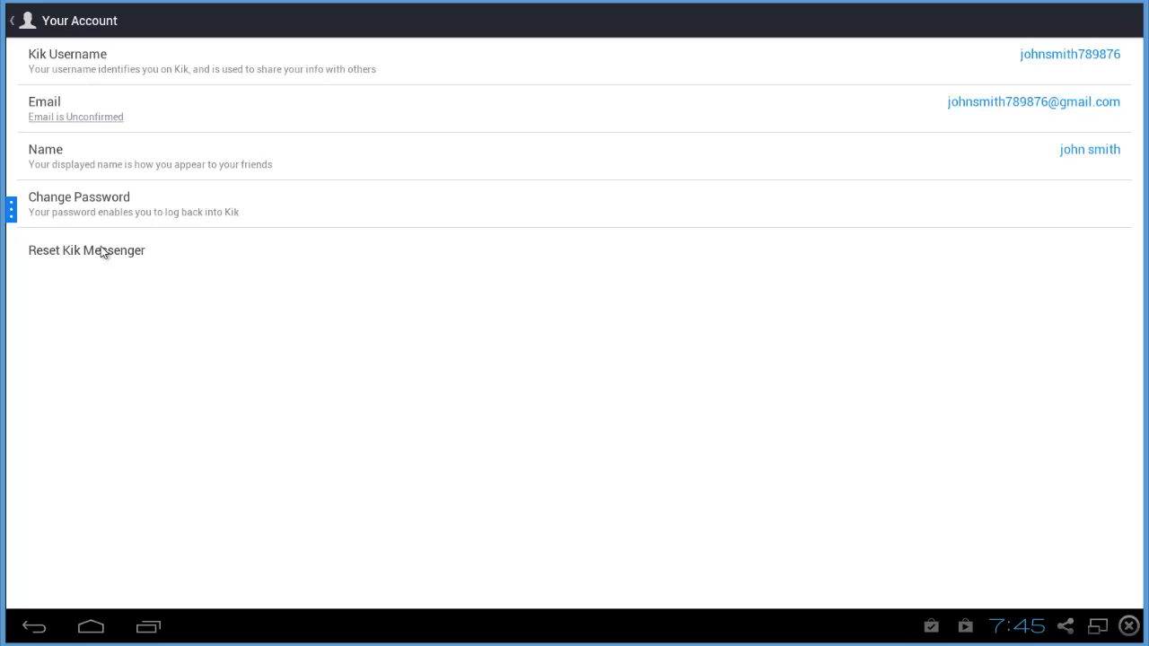
{"action": "mouse_move", "coordinate": [101, 258]}
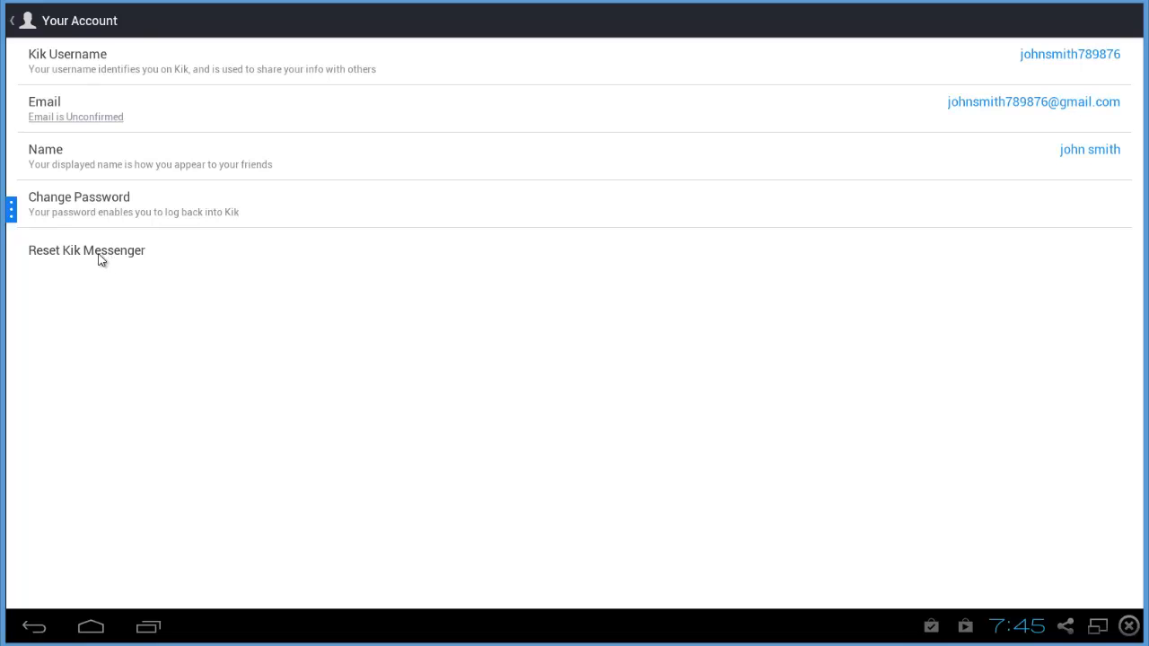
- Choose Reset Kik Messenger to bring up the reset confirmation
{"action": "left_click", "coordinate": [86, 252]}
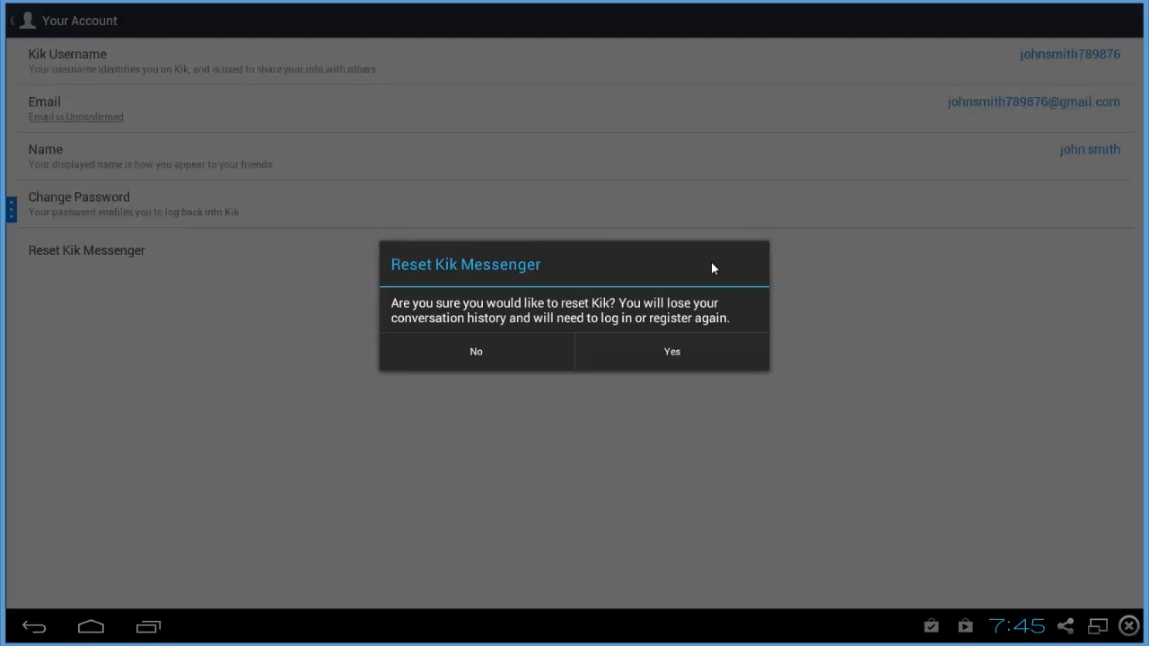
{"action": "mouse_move", "coordinate": [686, 321]}
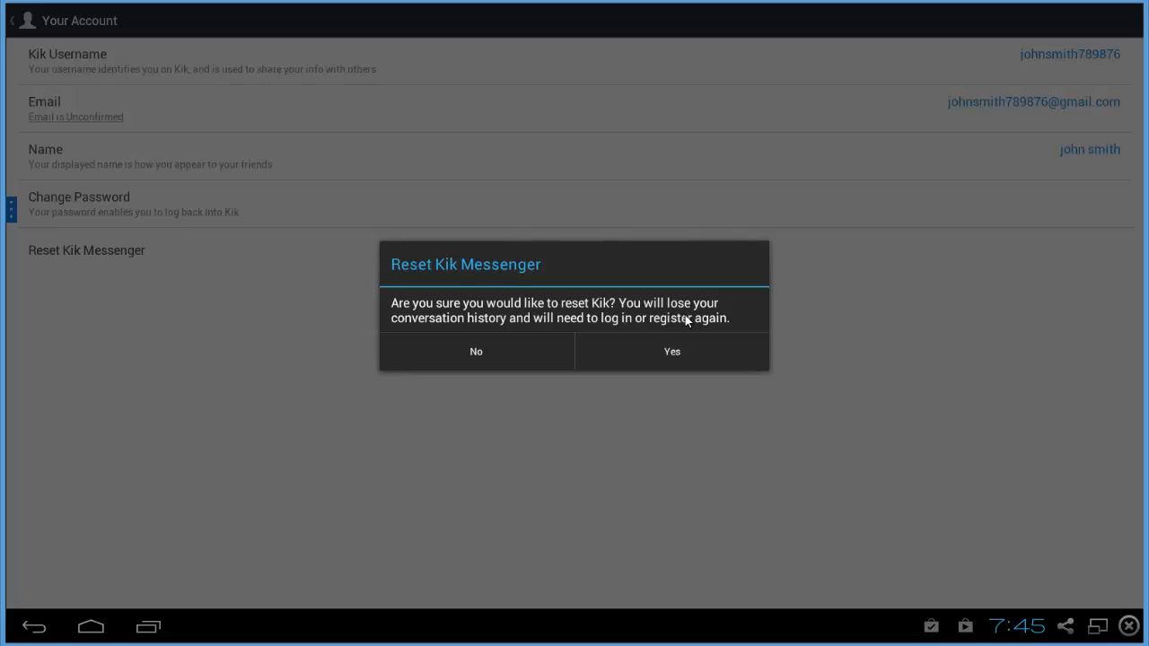
{"action": "mouse_move", "coordinate": [529, 316]}
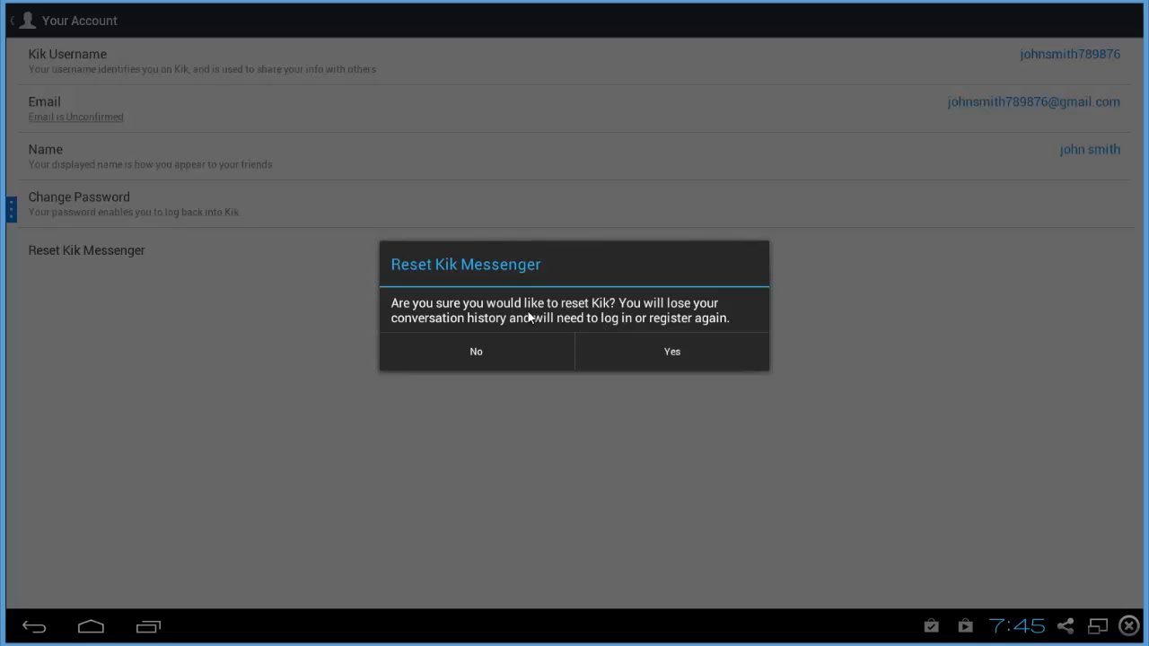
{"action": "mouse_move", "coordinate": [390, 295]}
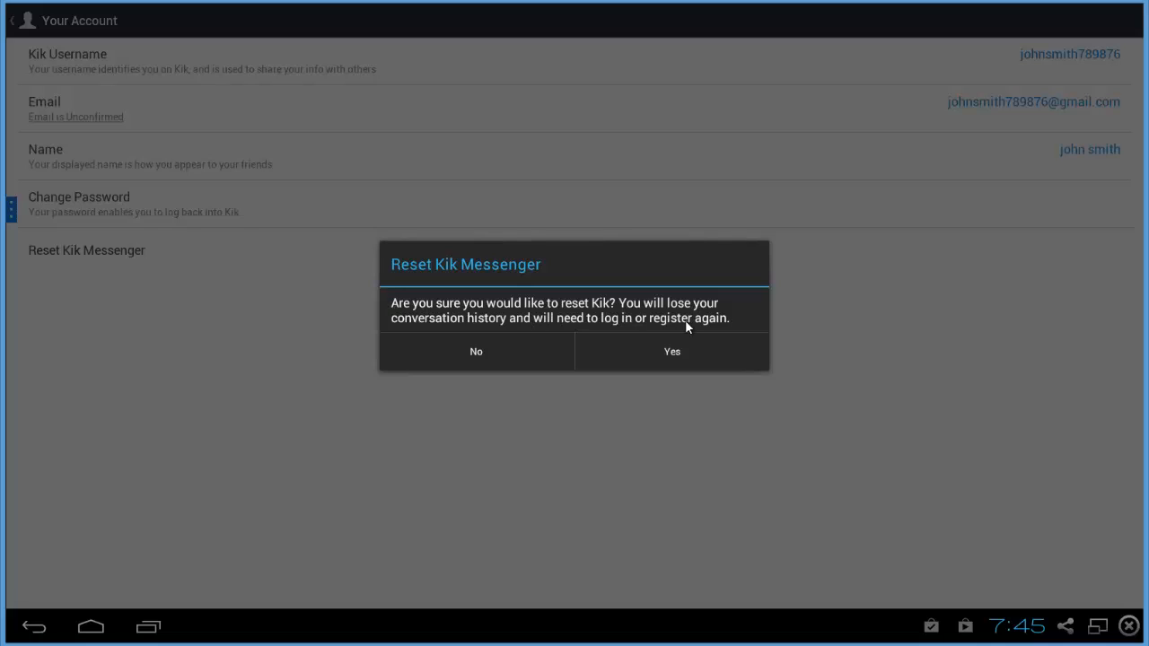
{"action": "mouse_move", "coordinate": [635, 356]}
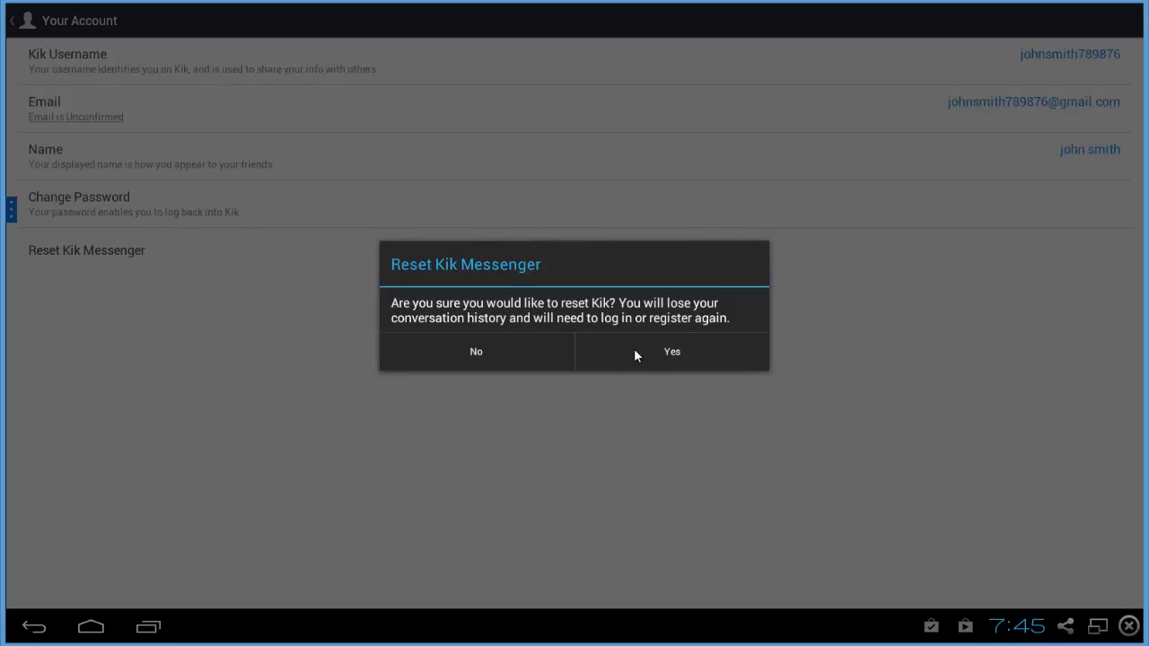
{"action": "mouse_move", "coordinate": [691, 360]}
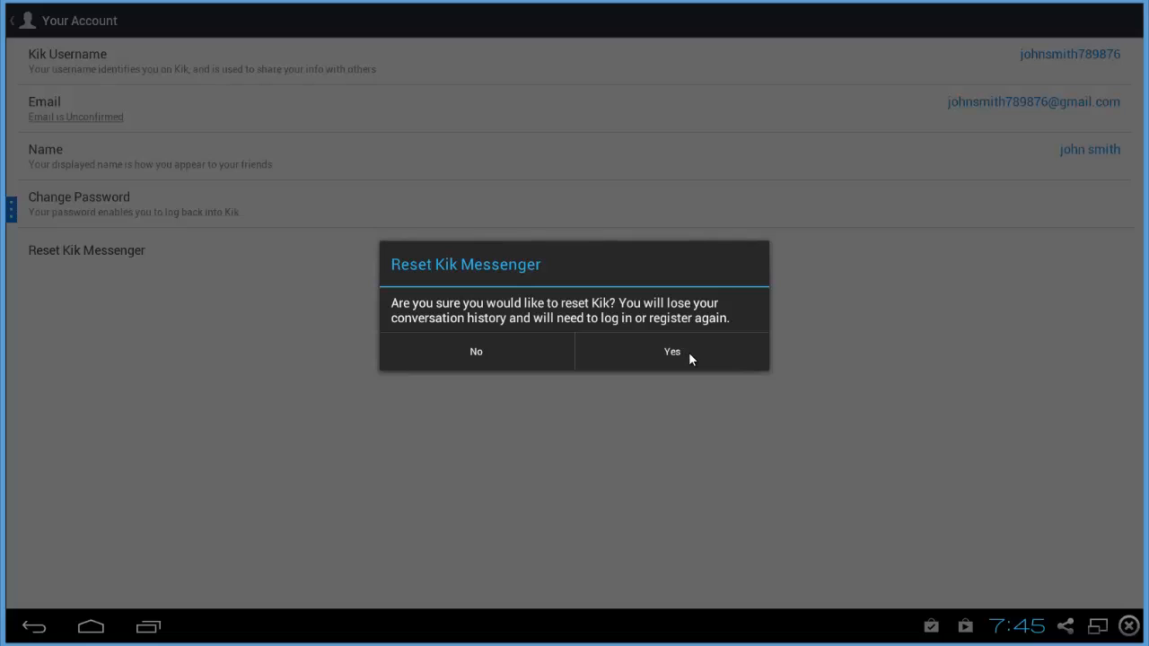
{"action": "mouse_move", "coordinate": [679, 359]}
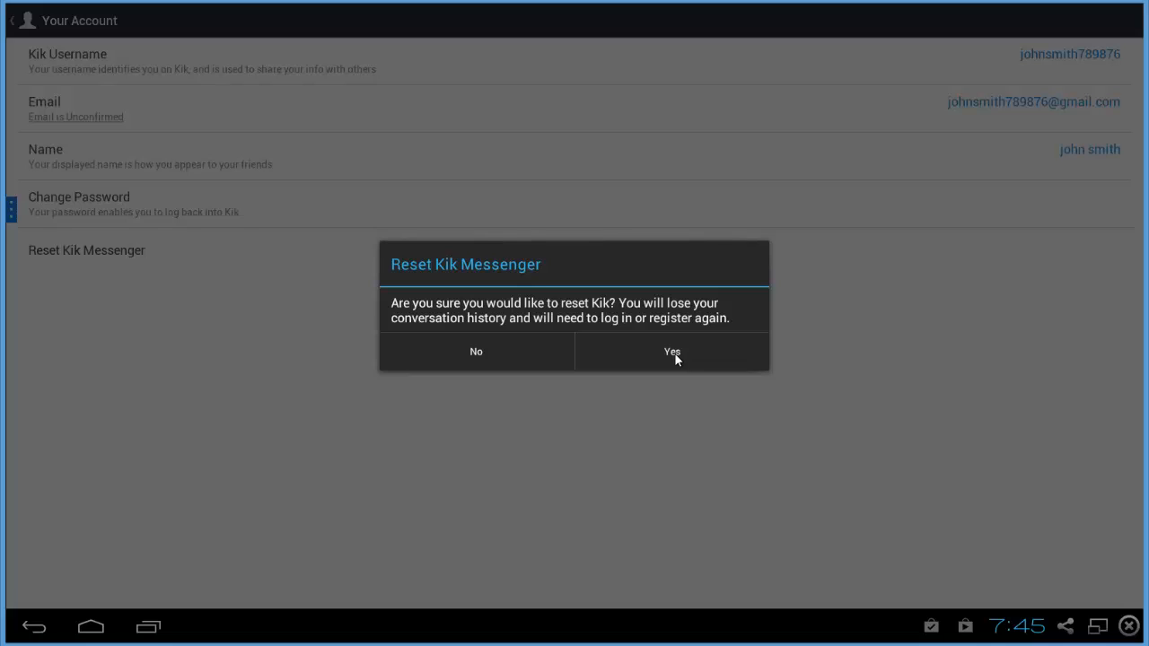
{"action": "mouse_move", "coordinate": [700, 360]}
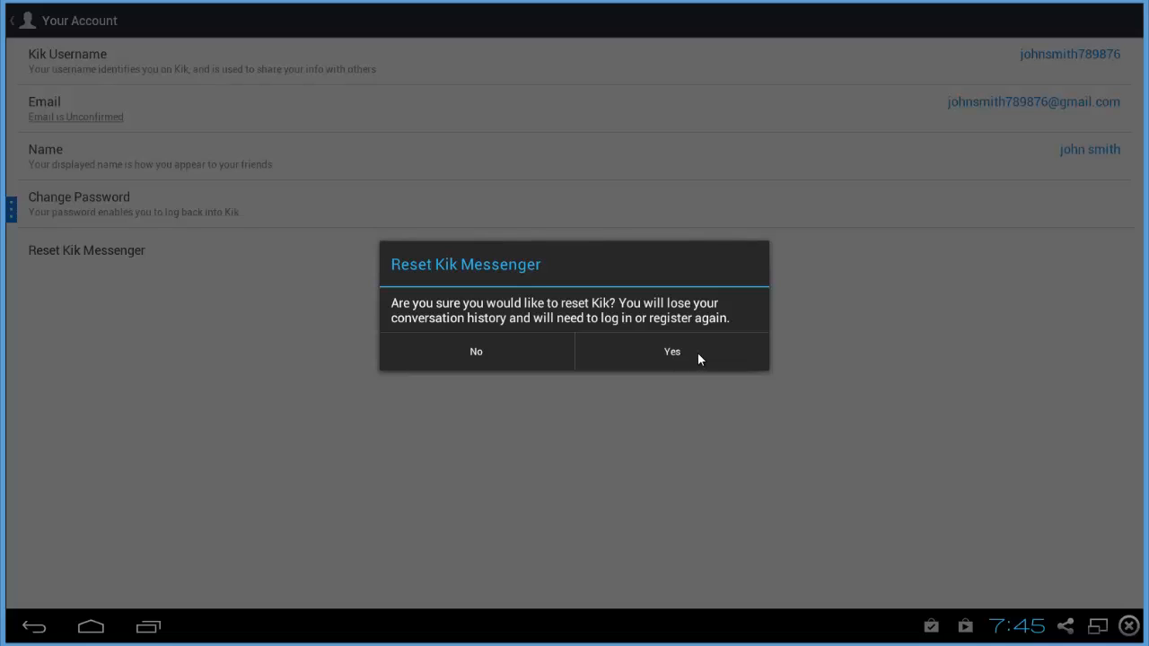
{"action": "mouse_move", "coordinate": [675, 357]}
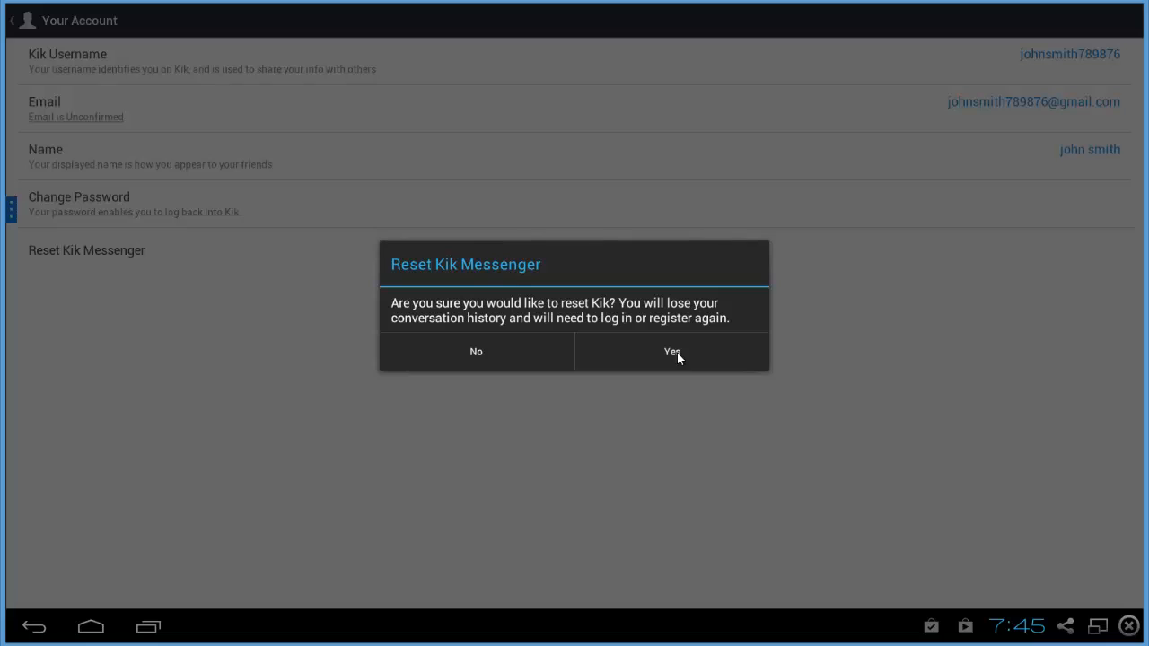
{"action": "mouse_move", "coordinate": [686, 352]}
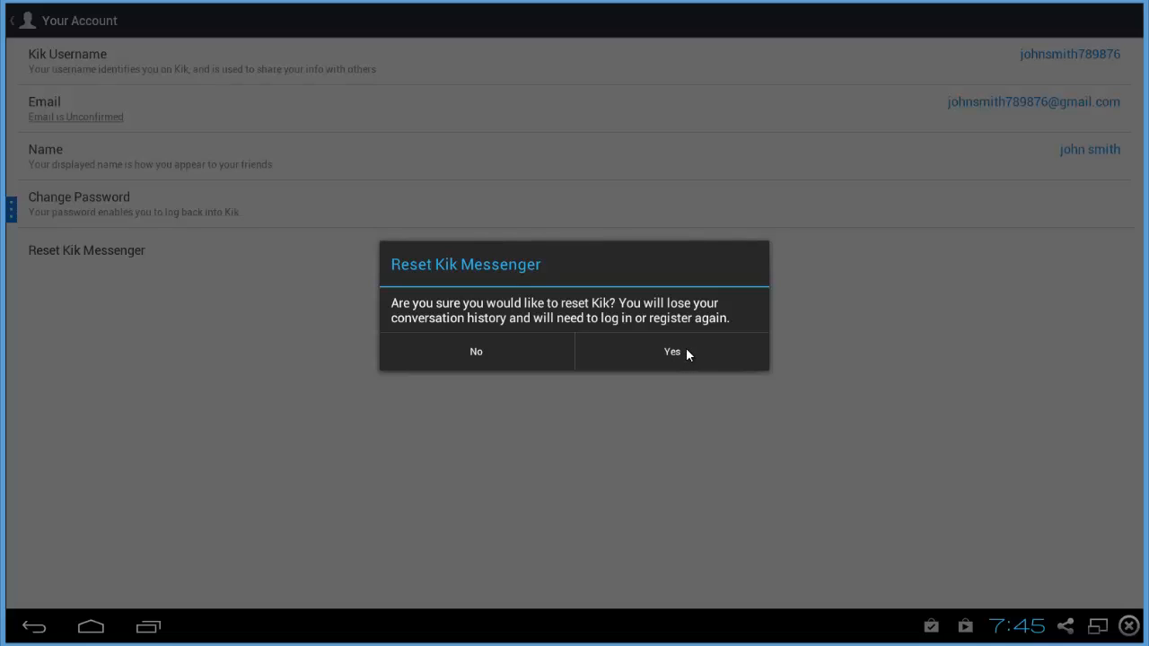
- Confirm the reset, accepting the loss of conversation history
{"action": "left_click", "coordinate": [476, 350]}
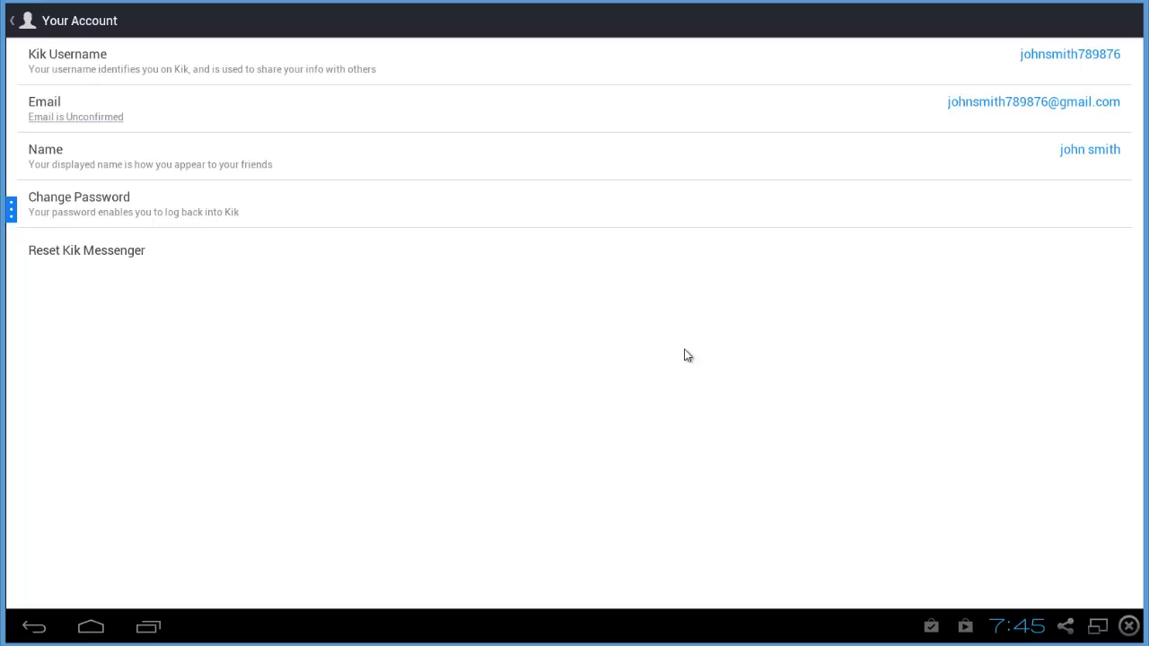
{"action": "mouse_move", "coordinate": [327, 219]}
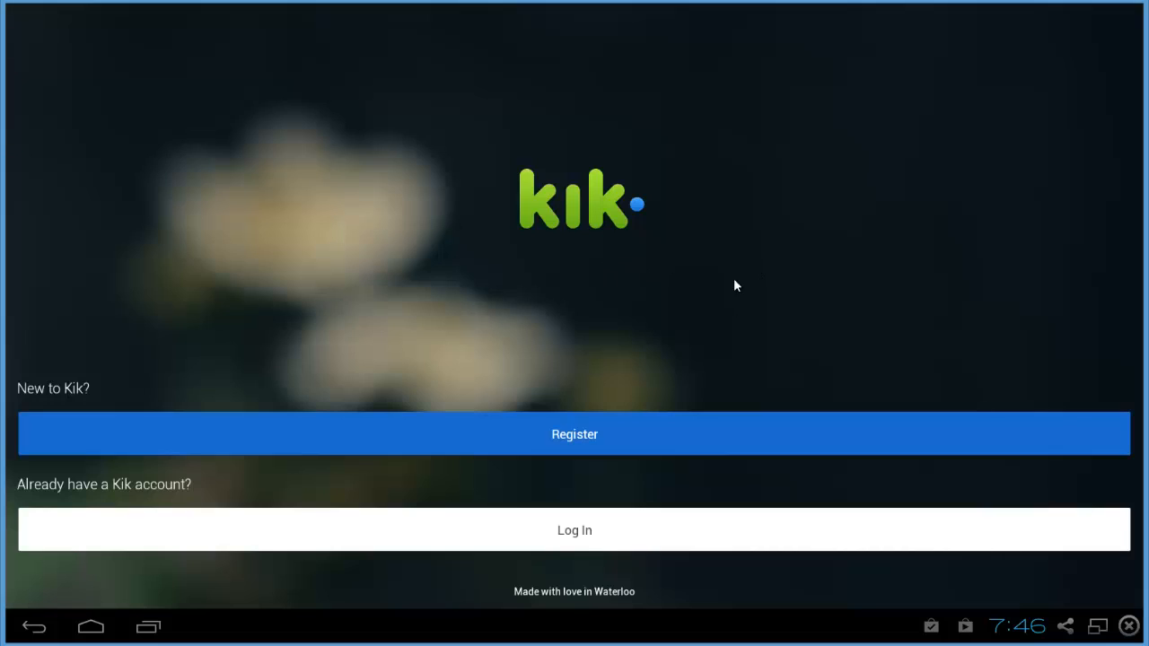
{"action": "mouse_move", "coordinate": [584, 537]}
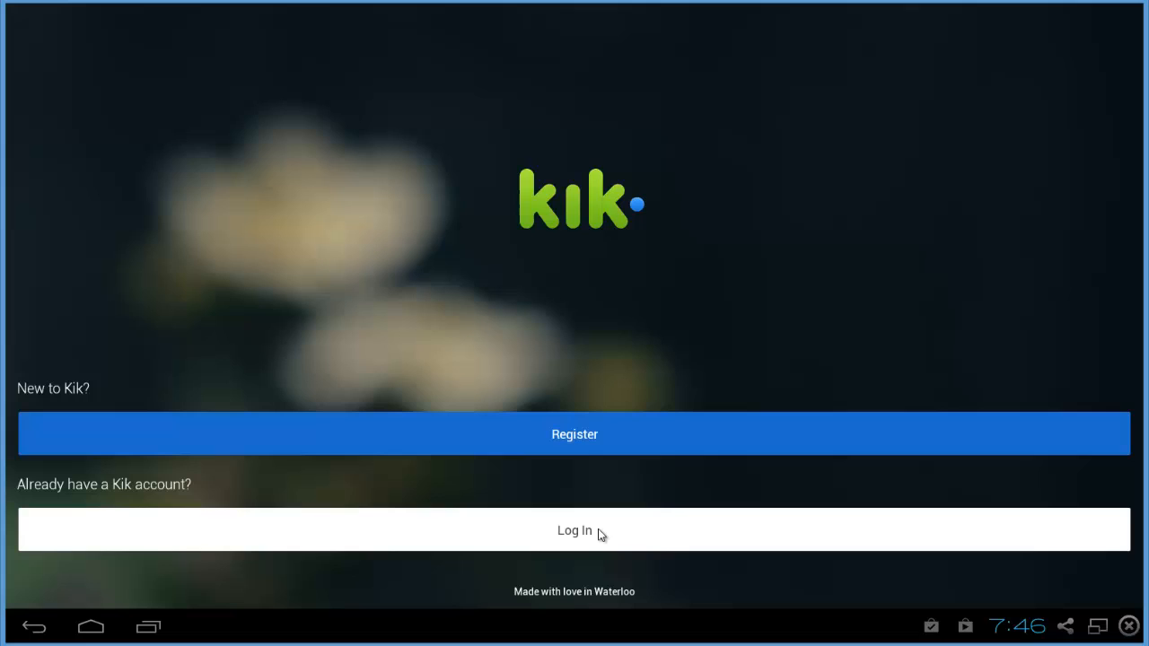
- Log in as 'johnsmith789' with the account password
{"action": "left_click", "coordinate": [575, 529]}
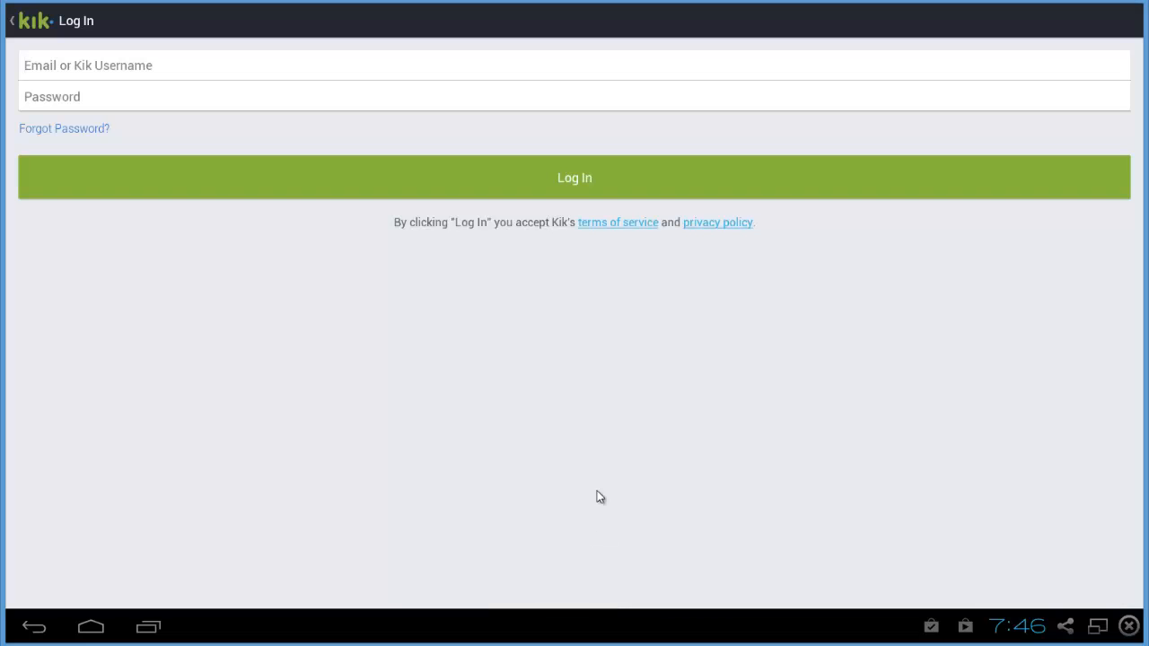
{"action": "type", "text": "joh"}
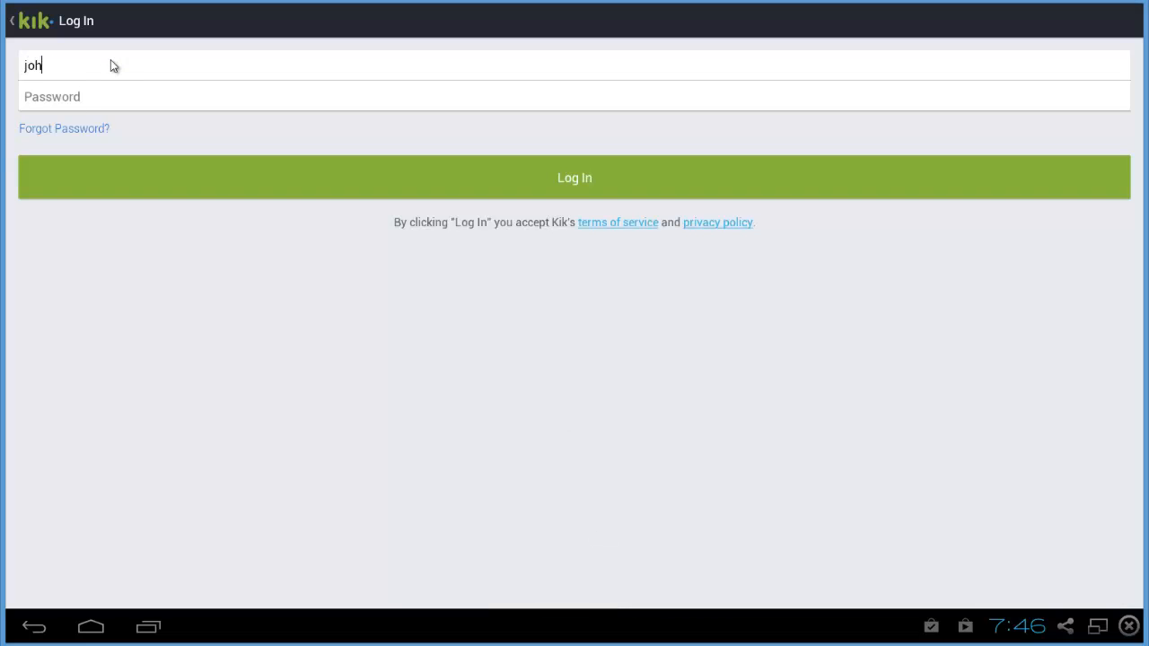
{"action": "type", "text": "nsmith78986"}
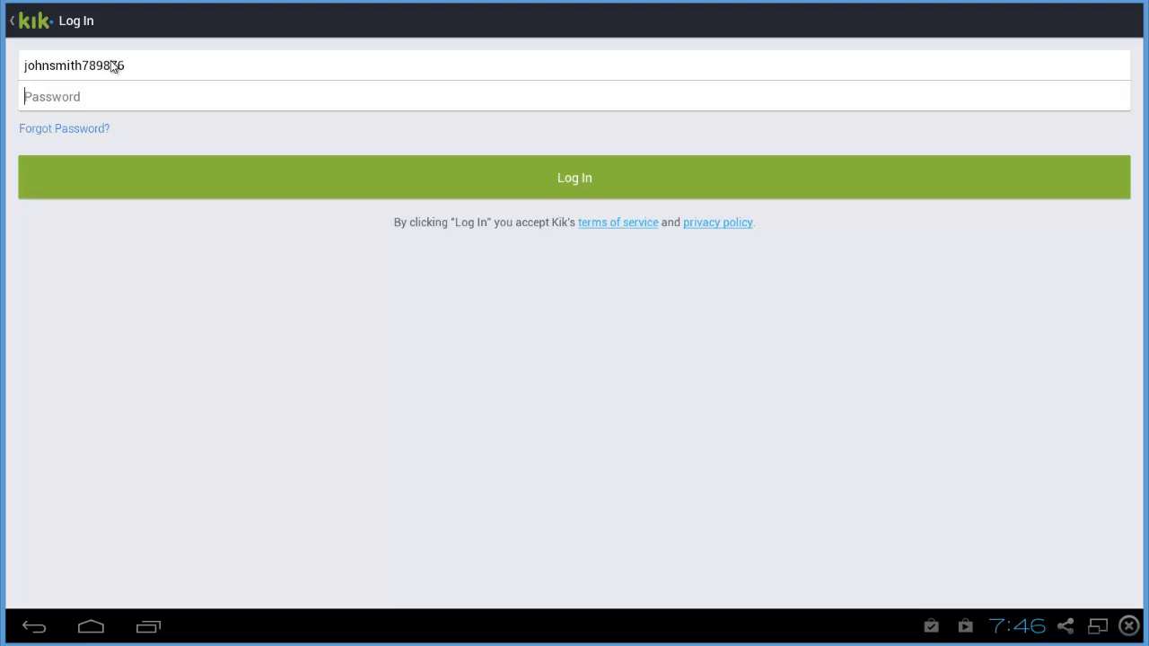
{"action": "type", "text": "••••"}
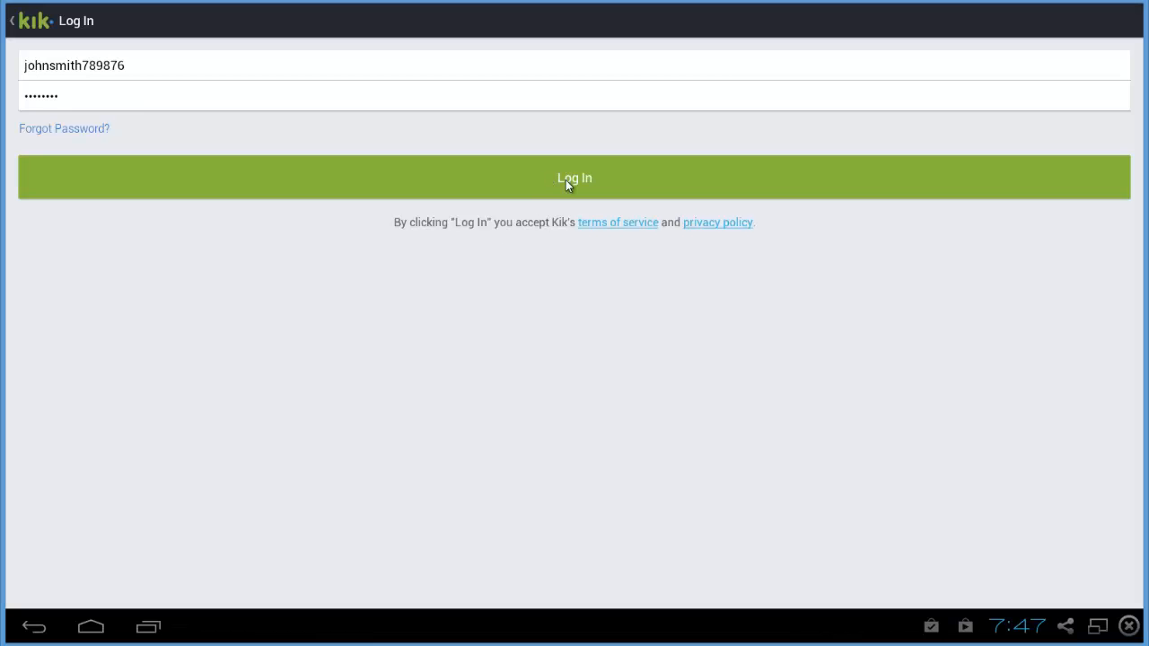
{"action": "mouse_move", "coordinate": [517, 151]}
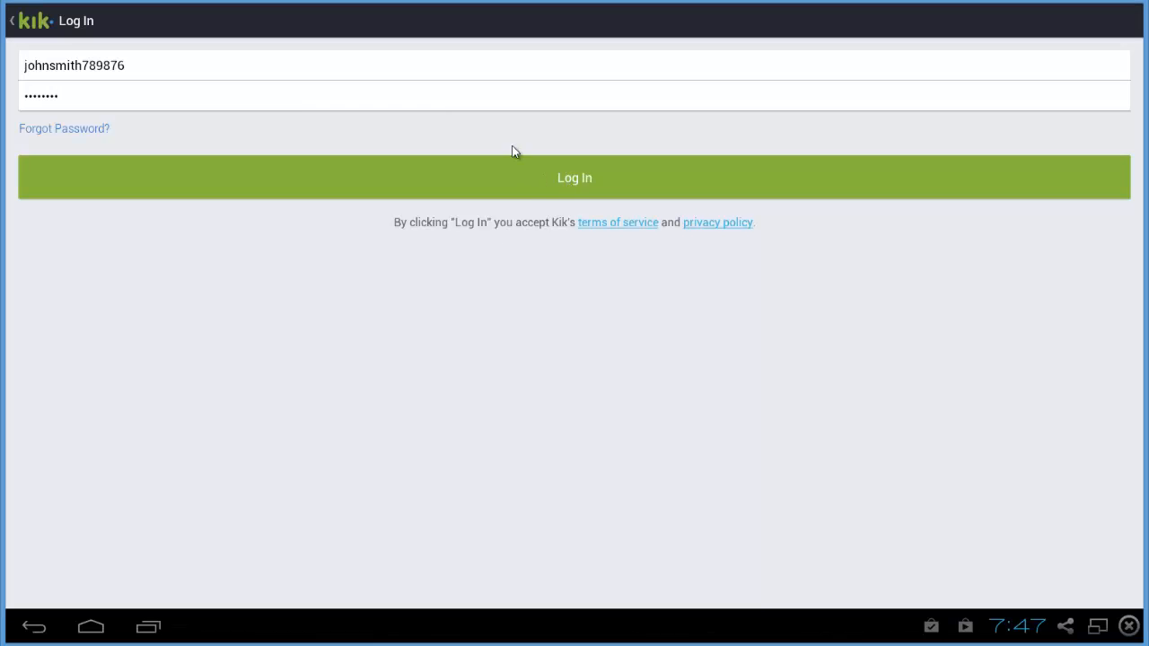
{"action": "left_click", "coordinate": [574, 177]}
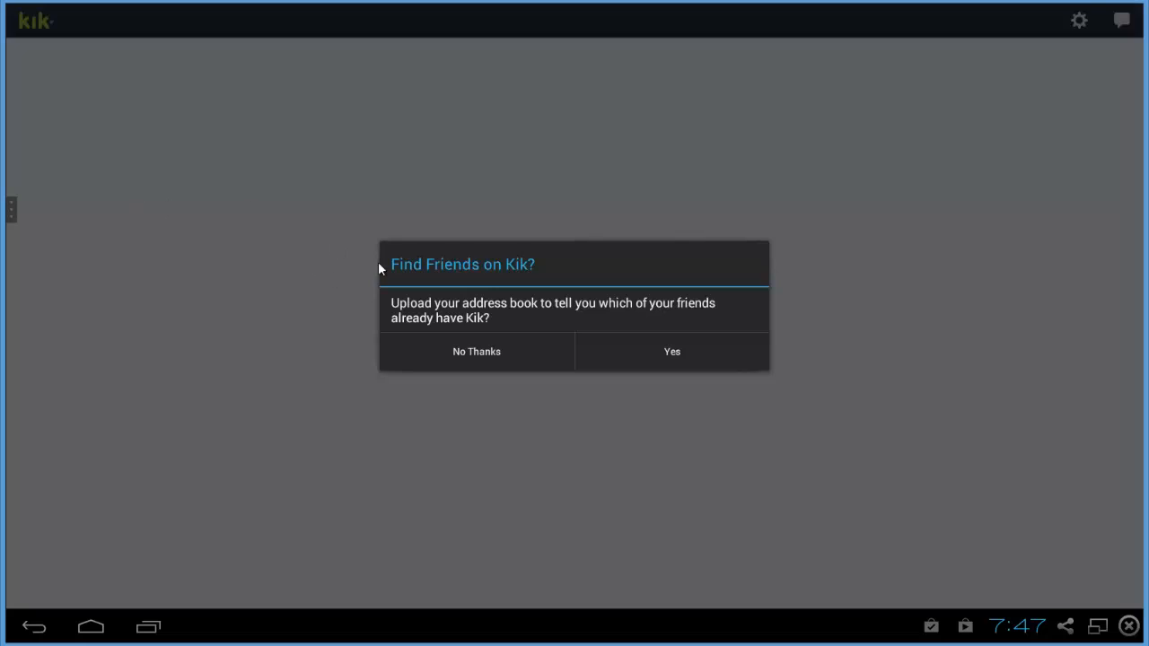
- Decline uploading the address book and confirm finding friends manually
{"action": "left_click", "coordinate": [477, 350]}
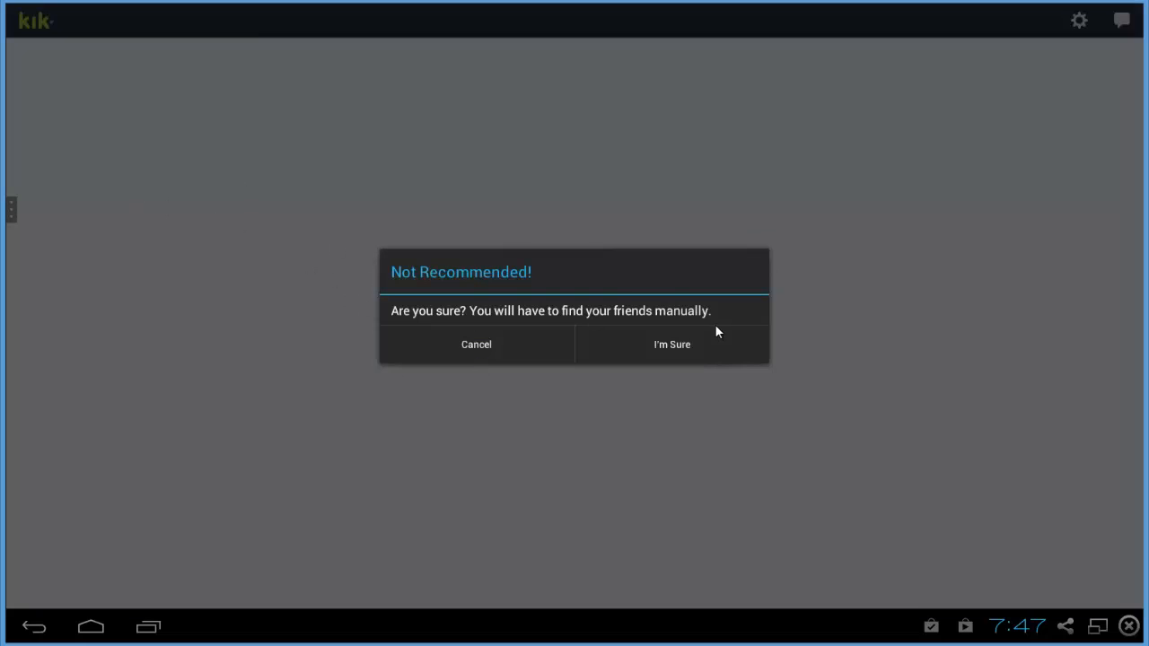
{"action": "left_click", "coordinate": [671, 345]}
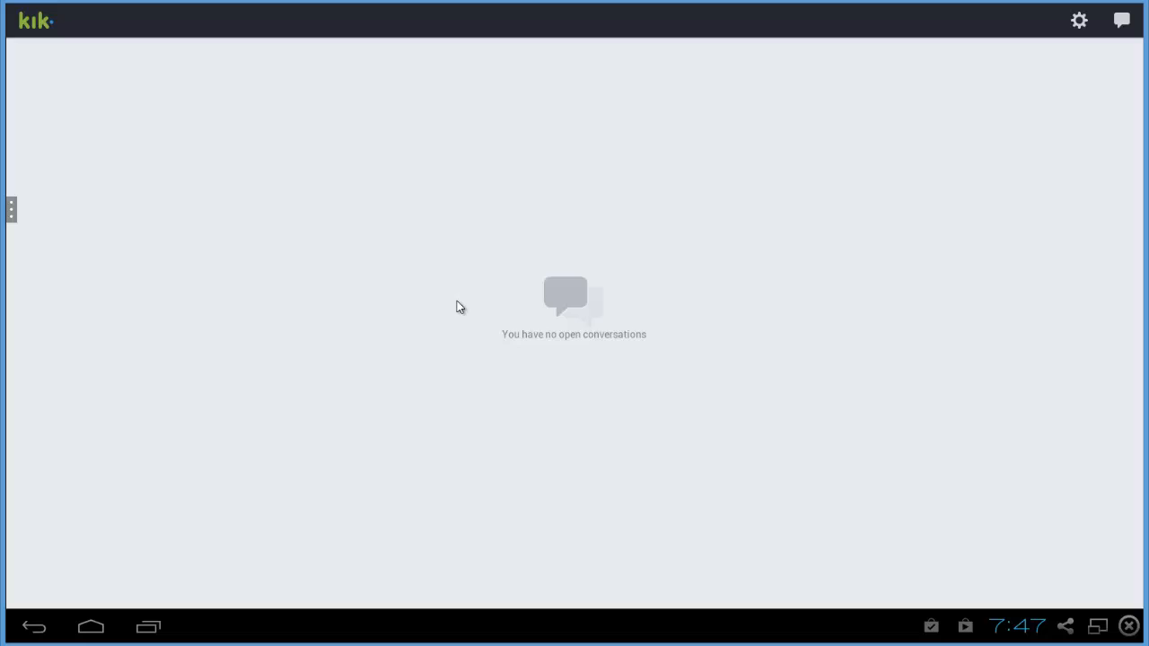
{"action": "mouse_move", "coordinate": [625, 350]}
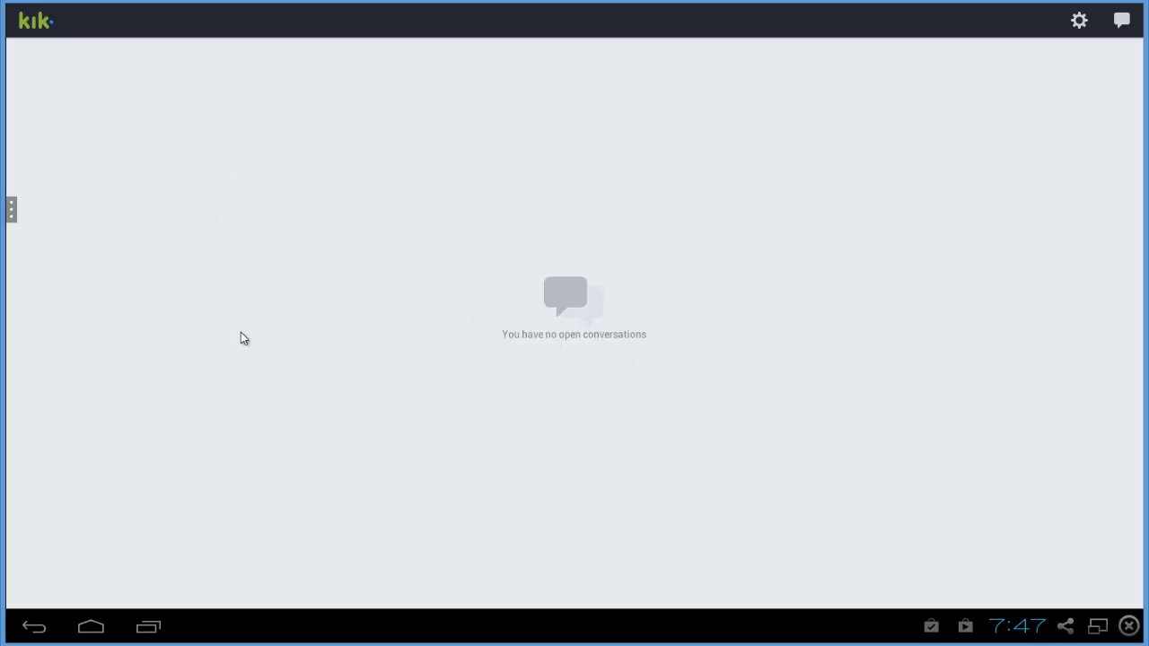
{"action": "mouse_move", "coordinate": [582, 334]}
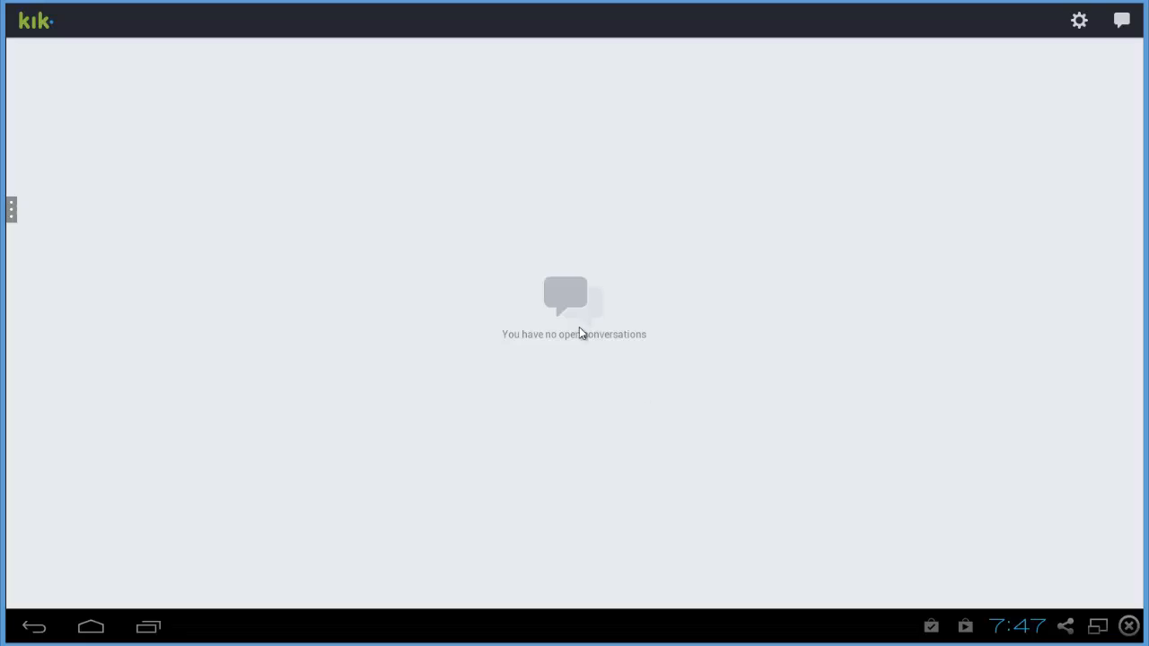